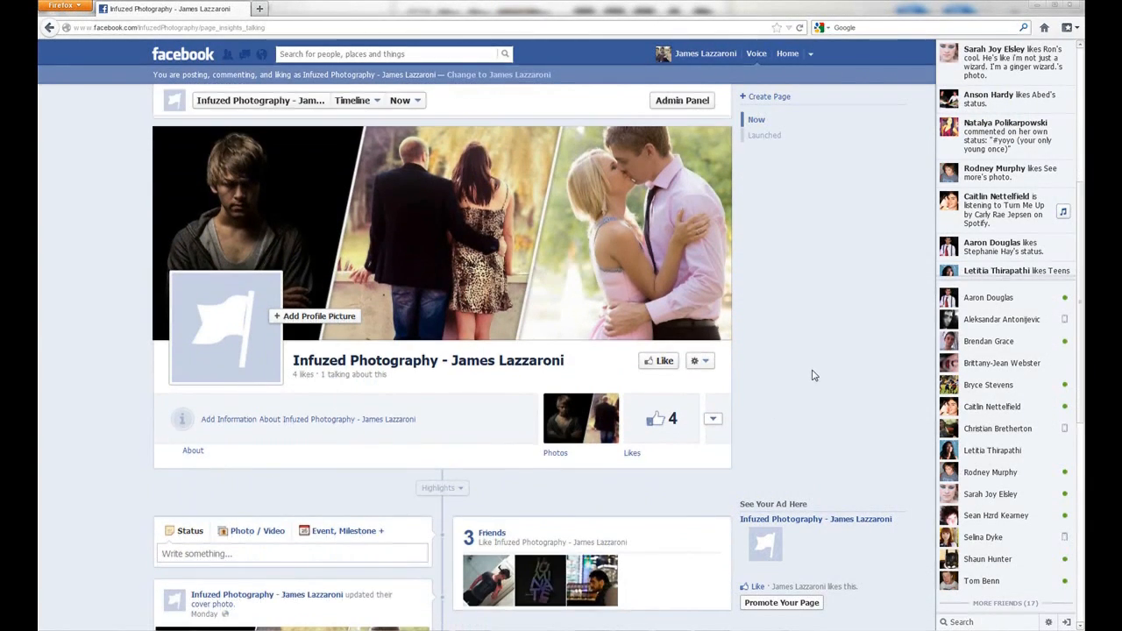
Reset all Develop adjustments on the river photo and exit Crop & Straighten, keeping the frame
scroll("down", 3)
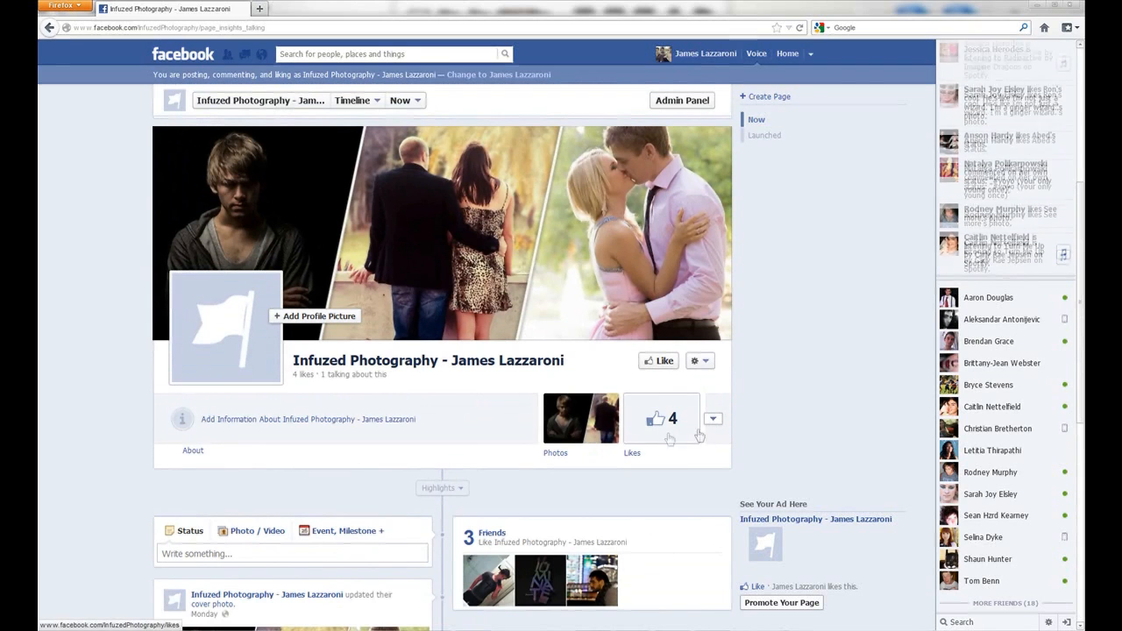
scroll("down", 3)
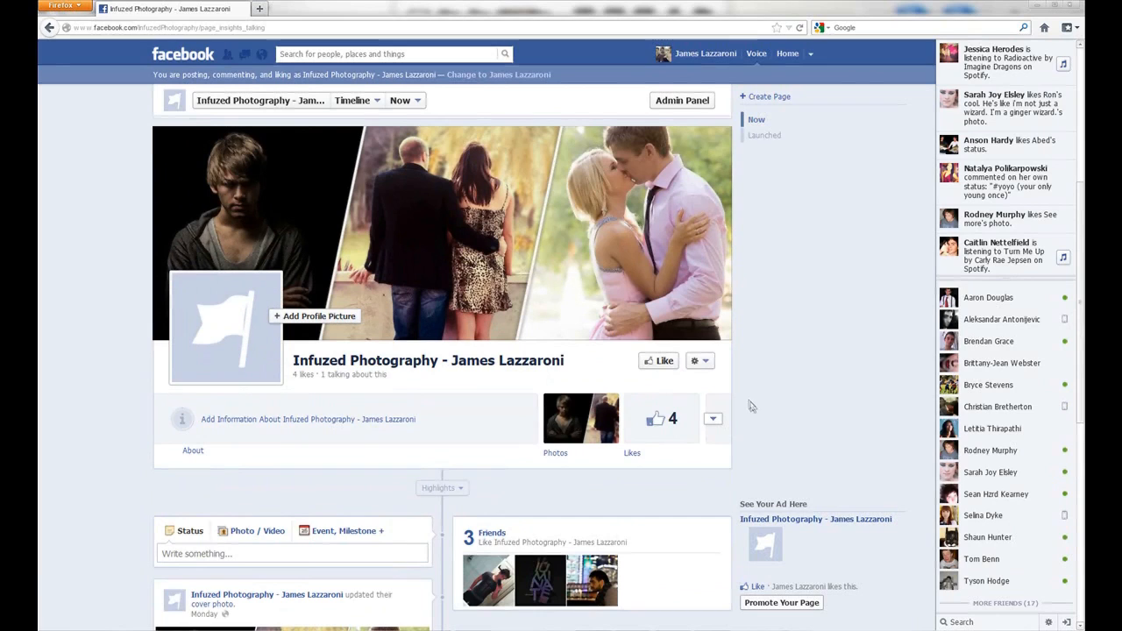
mouse_move(732, 388)
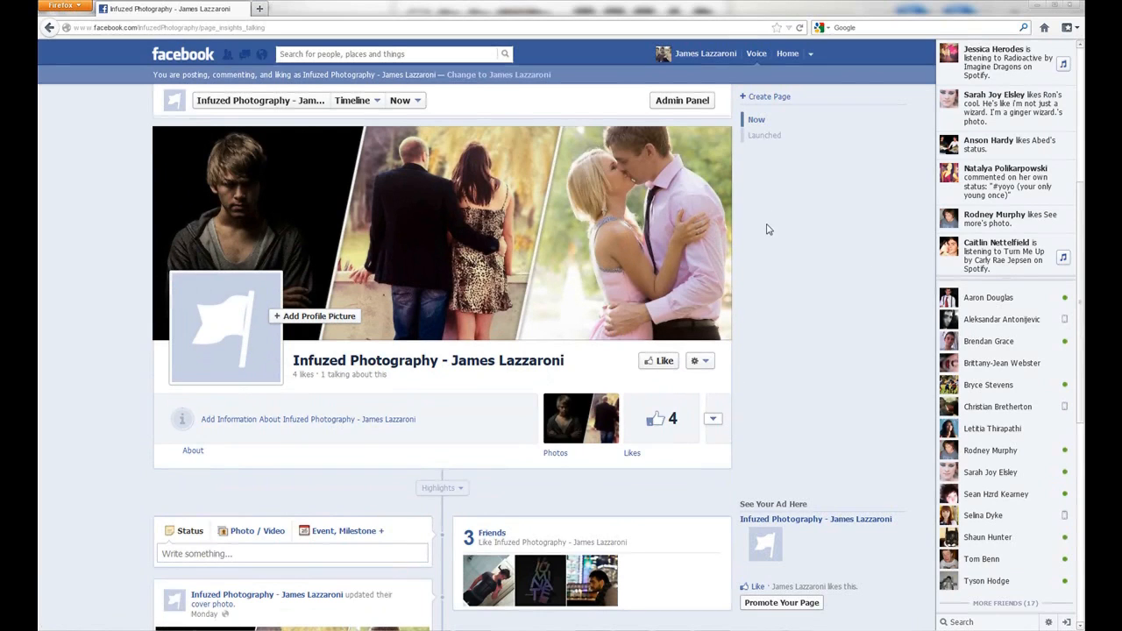
mouse_move(746, 252)
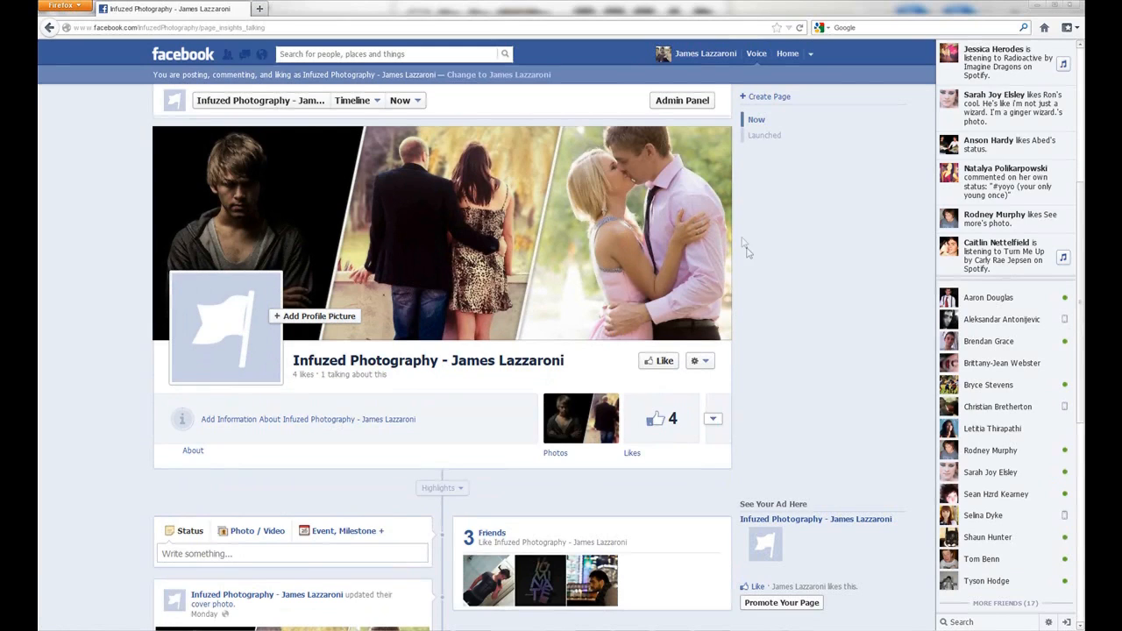
mouse_move(789, 353)
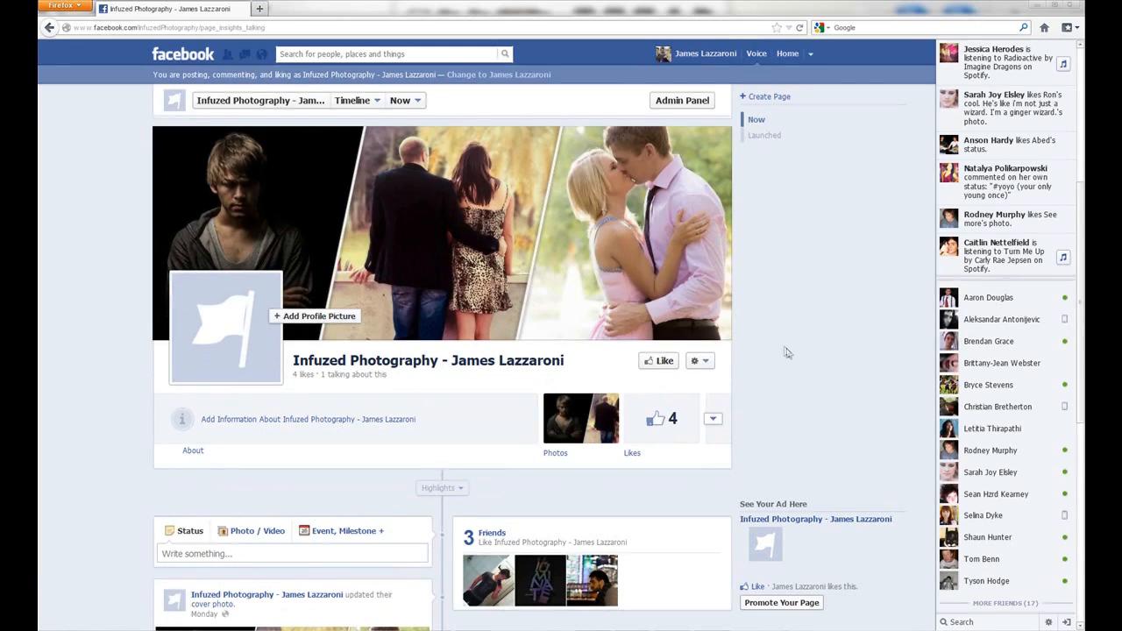
mouse_move(206, 197)
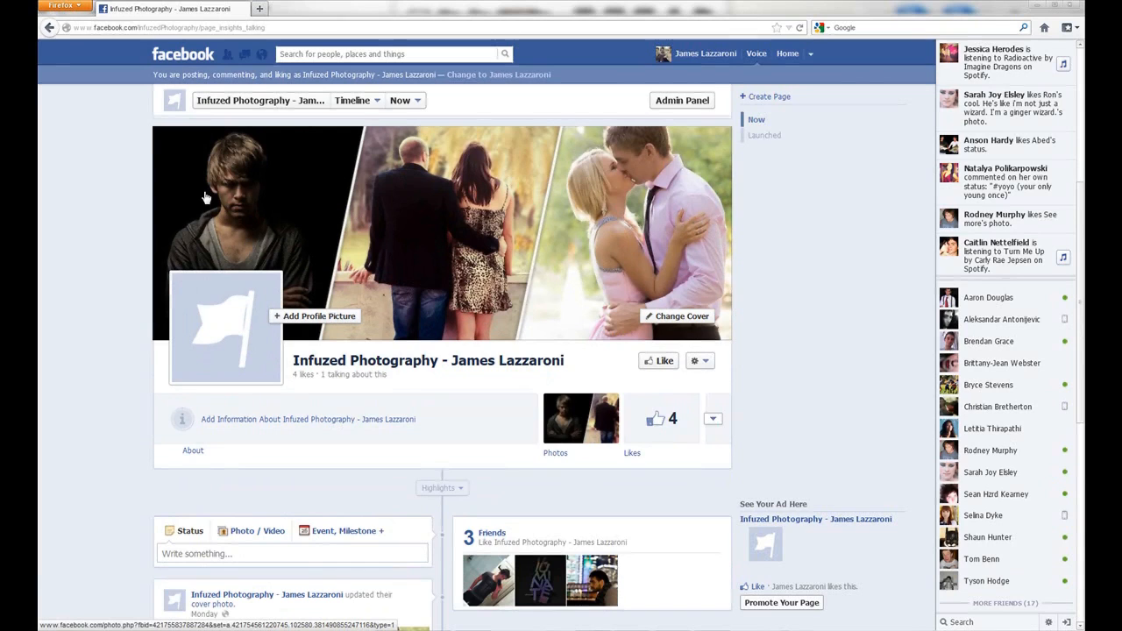
mouse_move(269, 189)
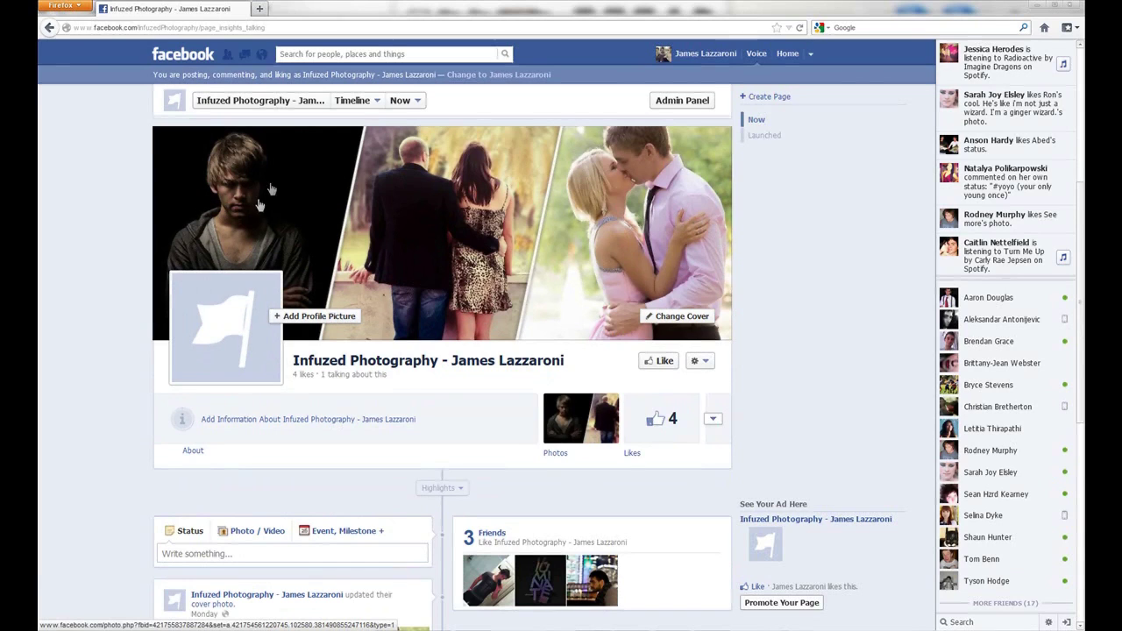
mouse_move(258, 200)
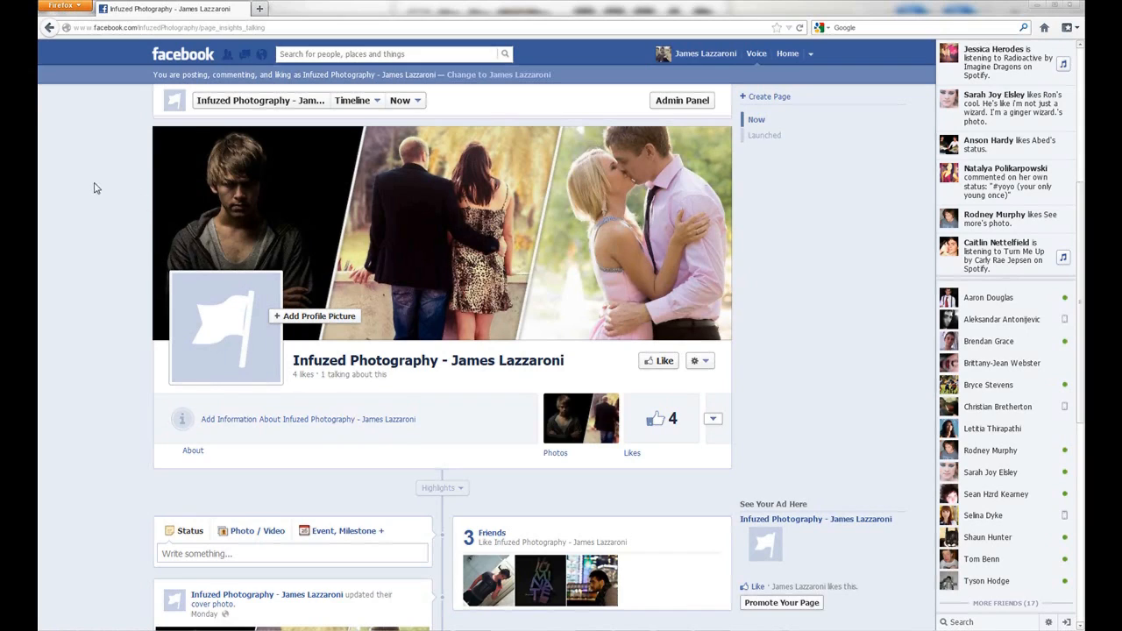
mouse_move(37, 144)
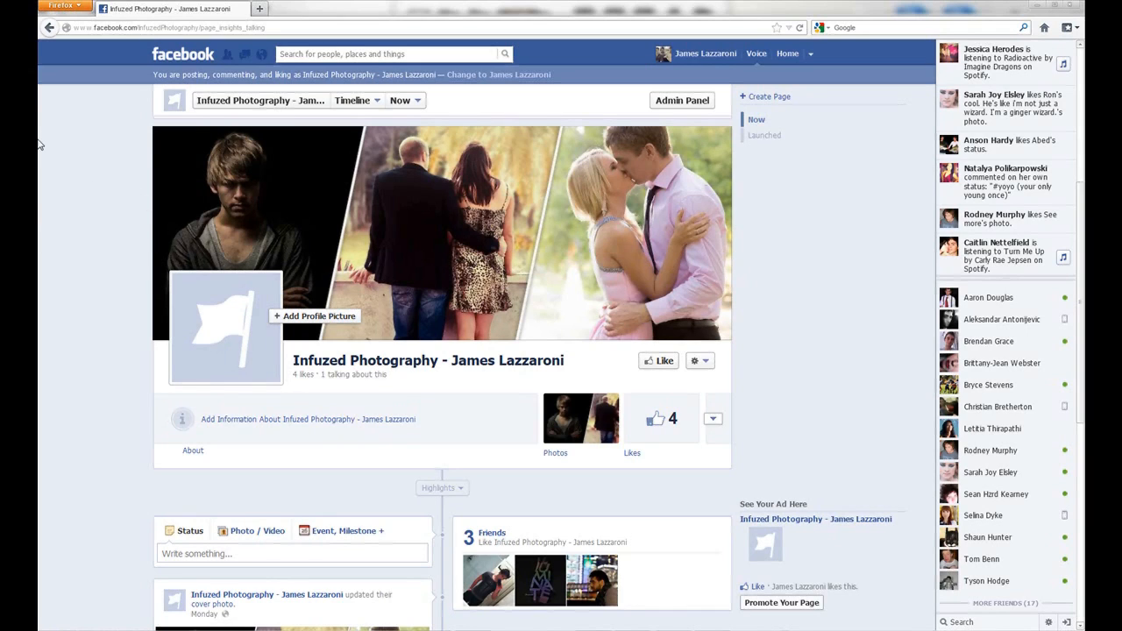
mouse_move(107, 257)
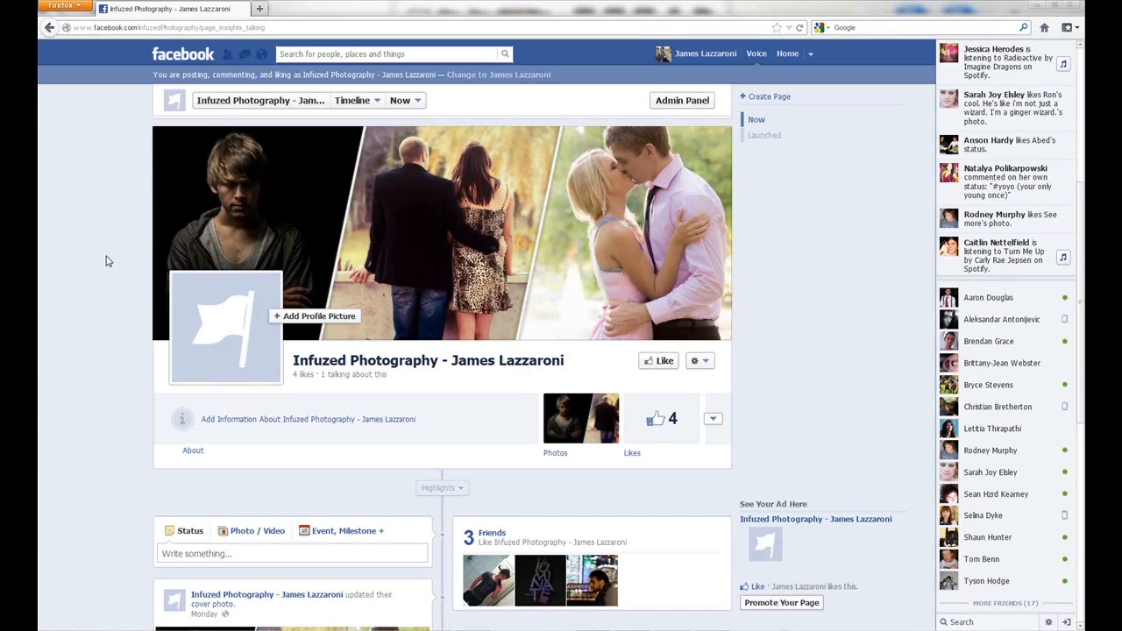
mouse_move(887, 519)
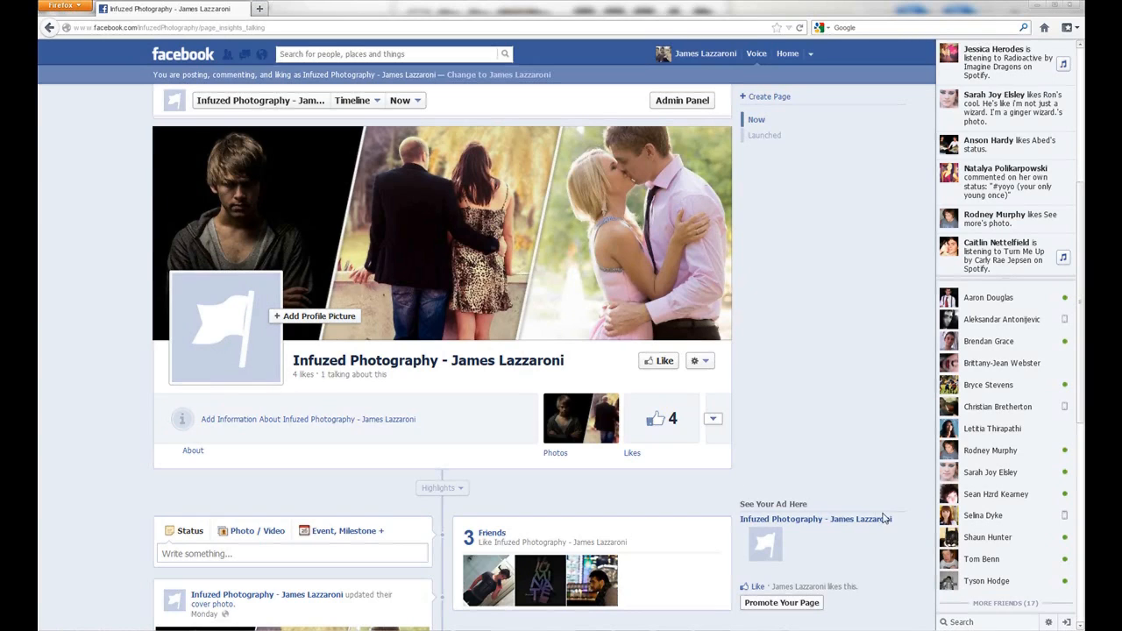
mouse_move(849, 413)
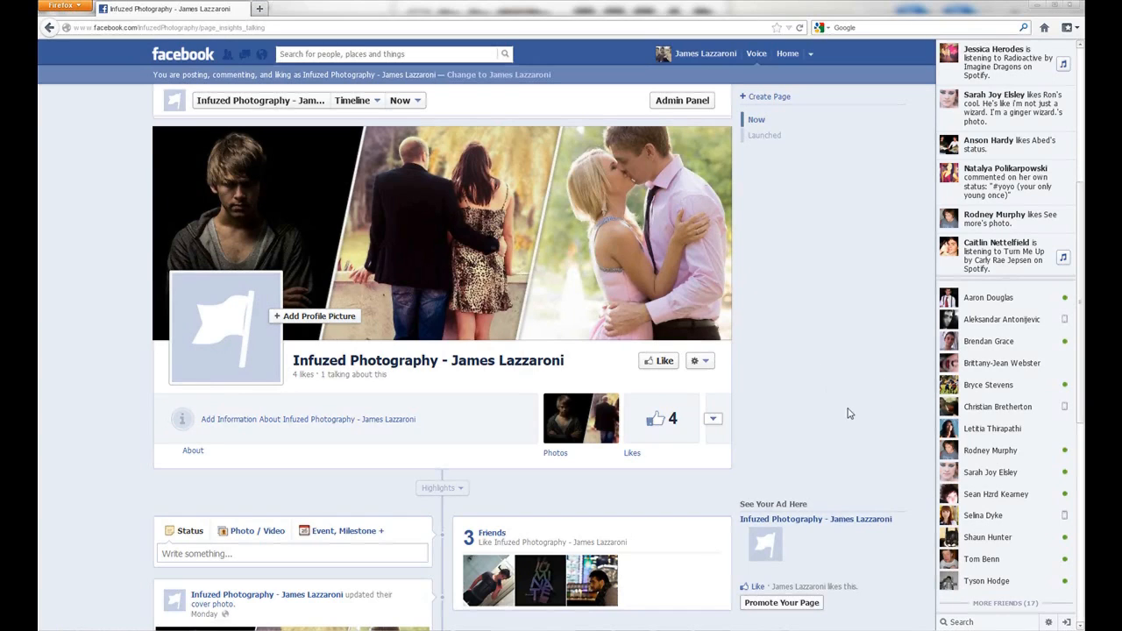
mouse_move(810, 441)
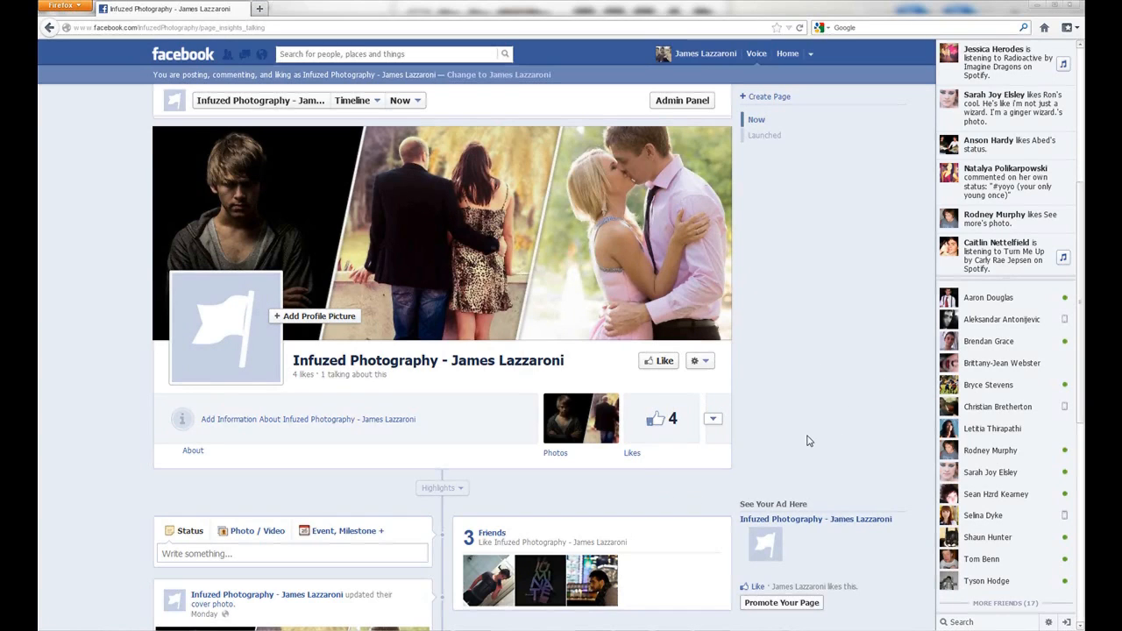
mouse_move(868, 174)
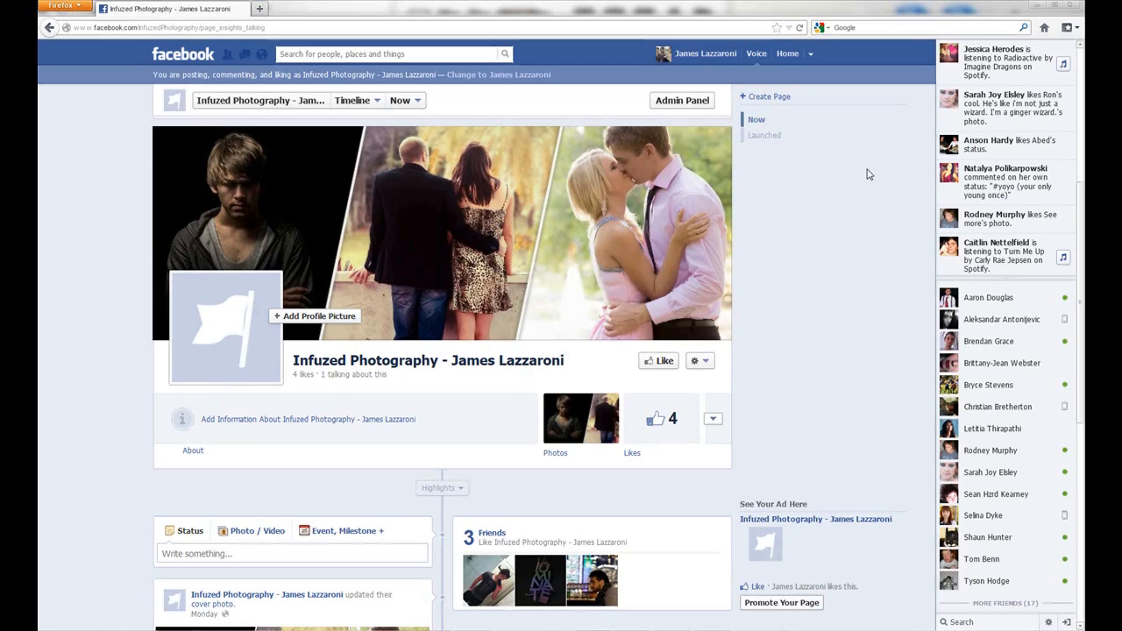
mouse_move(892, 182)
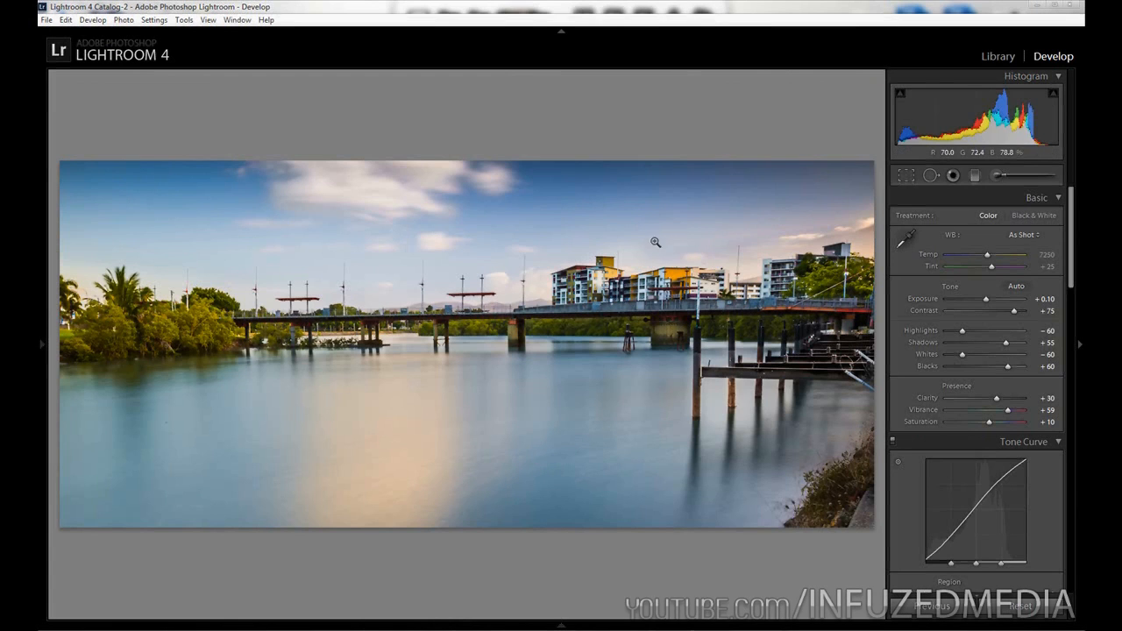
left_click(903, 175)
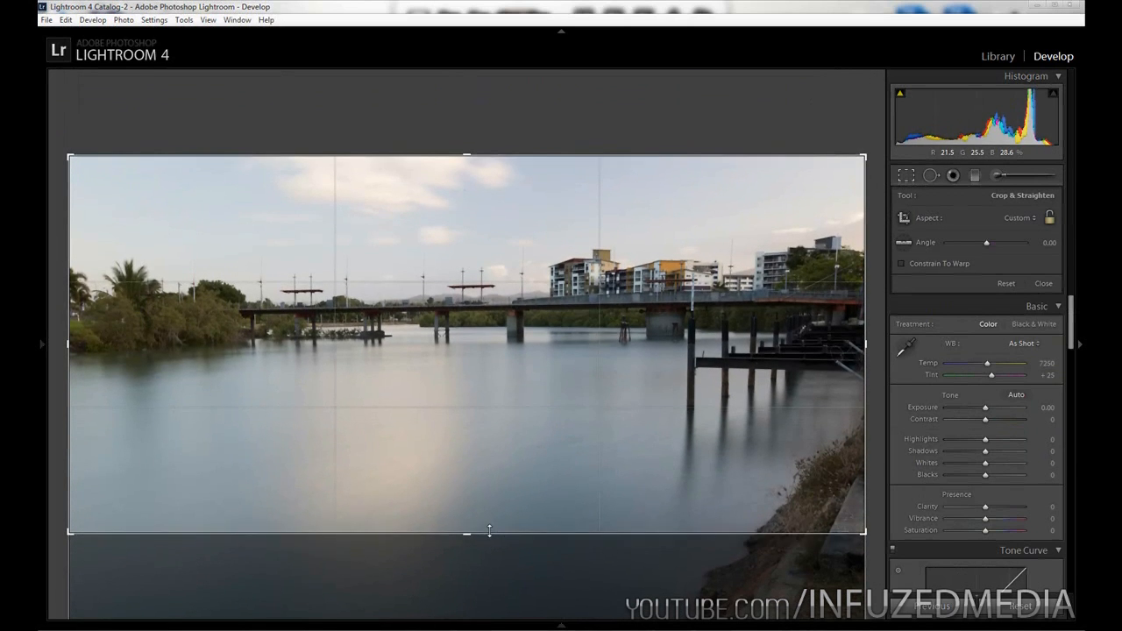
left_click(1042, 283)
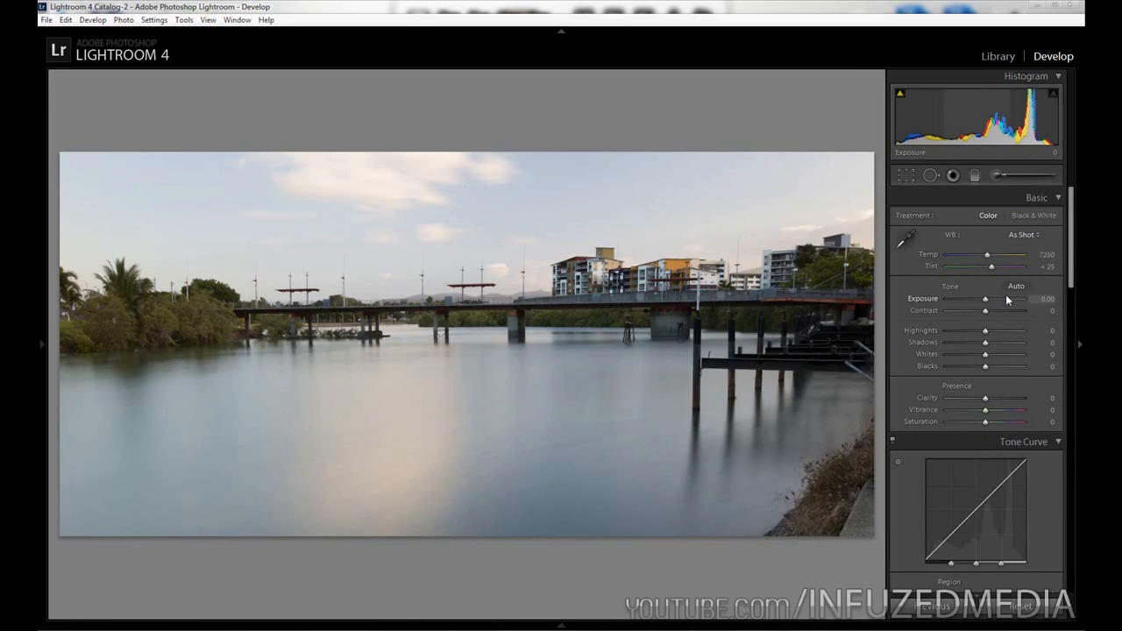
mouse_move(1001, 304)
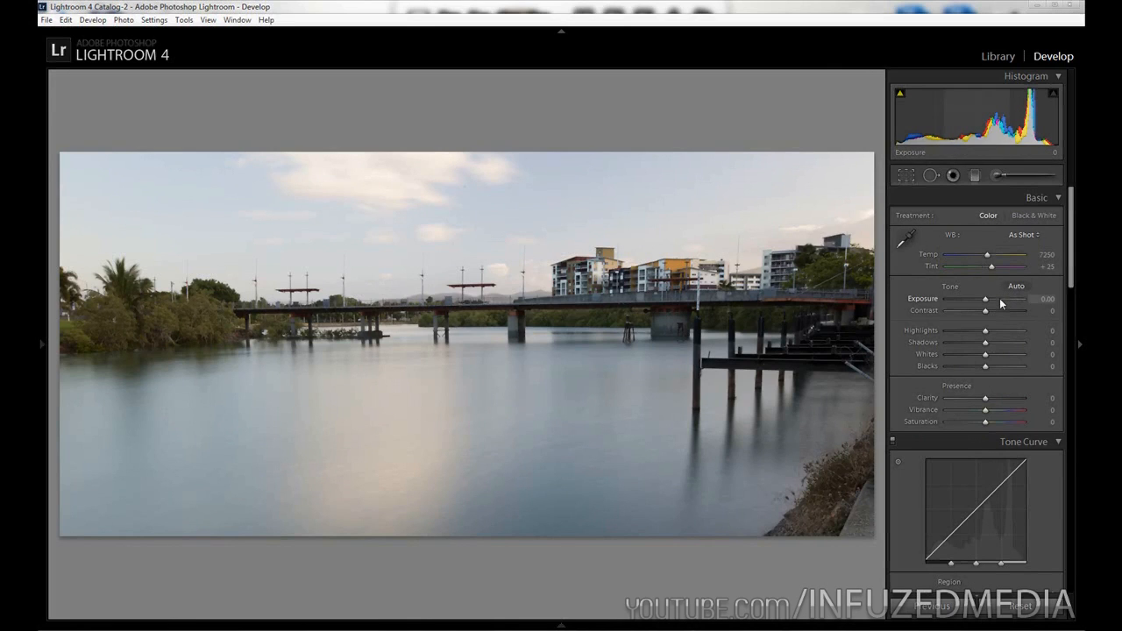
In Basic, set Exposure +0.10, Contrast +75, Highlights −60, Shadows +55, Whites −60, Blacks +60
left_click_drag(986, 299, 989, 299)
type("+75")
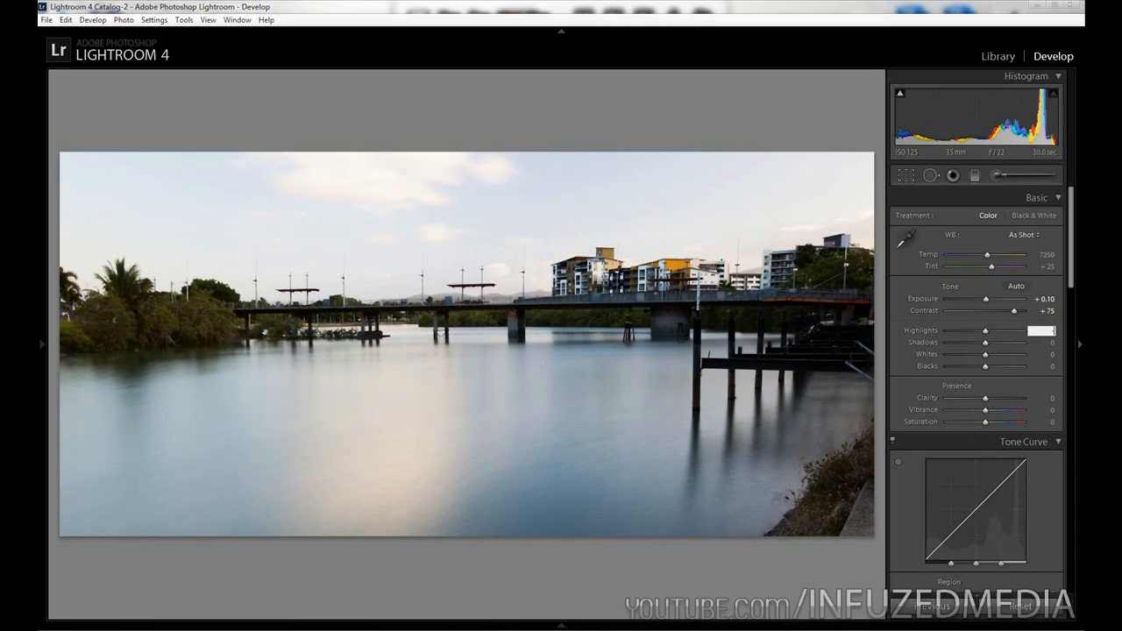
left_click_drag(1042, 330, 962, 330)
type("- 60")
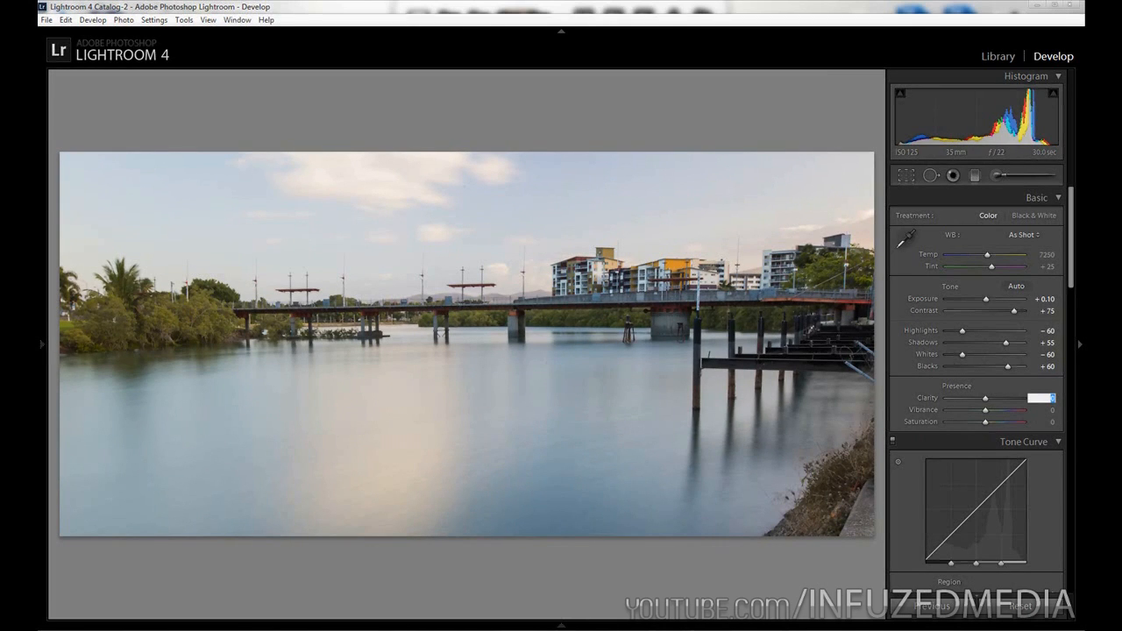
left_click_drag(985, 397, 997, 397)
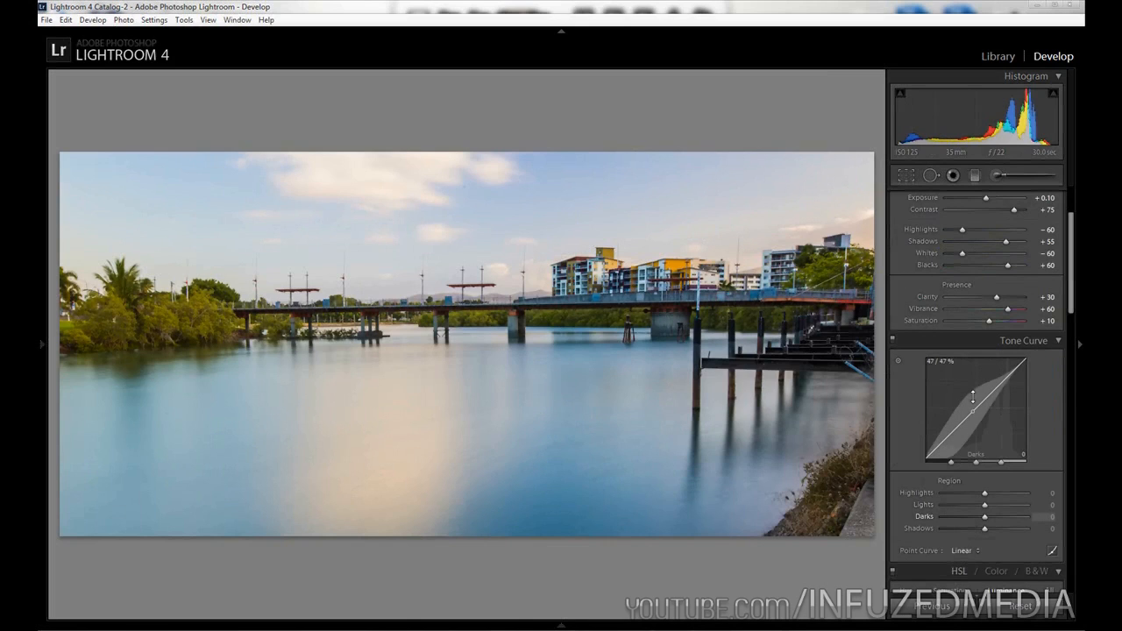
Apply the Medium Contrast point curve and raise the curve's Shadows region to +20
left_click_drag(972, 398, 970, 417)
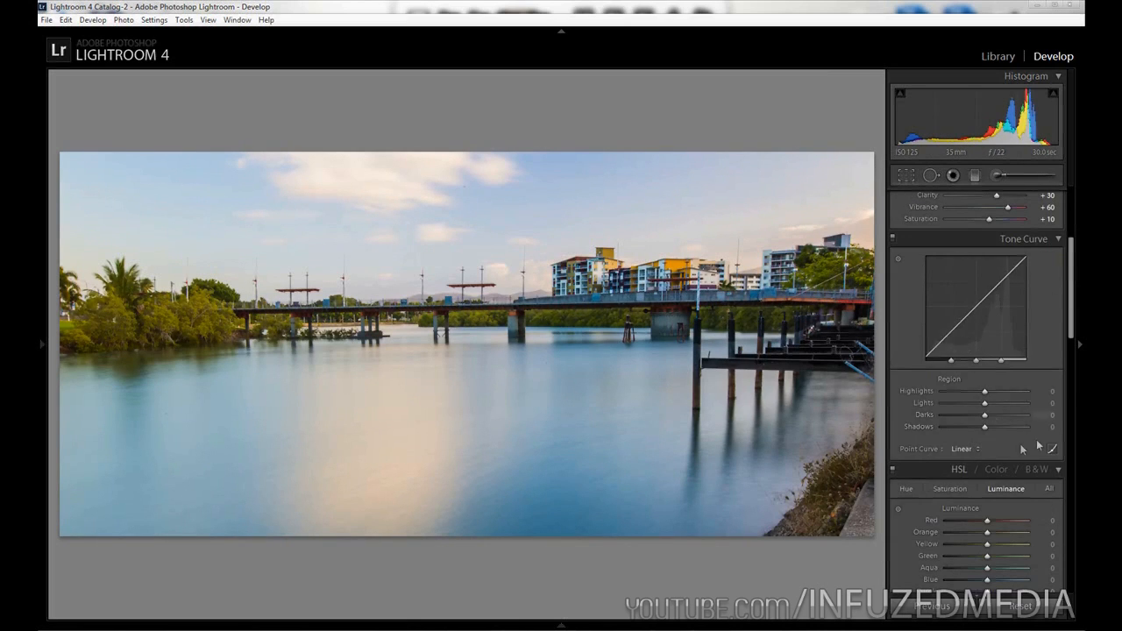
left_click(966, 448)
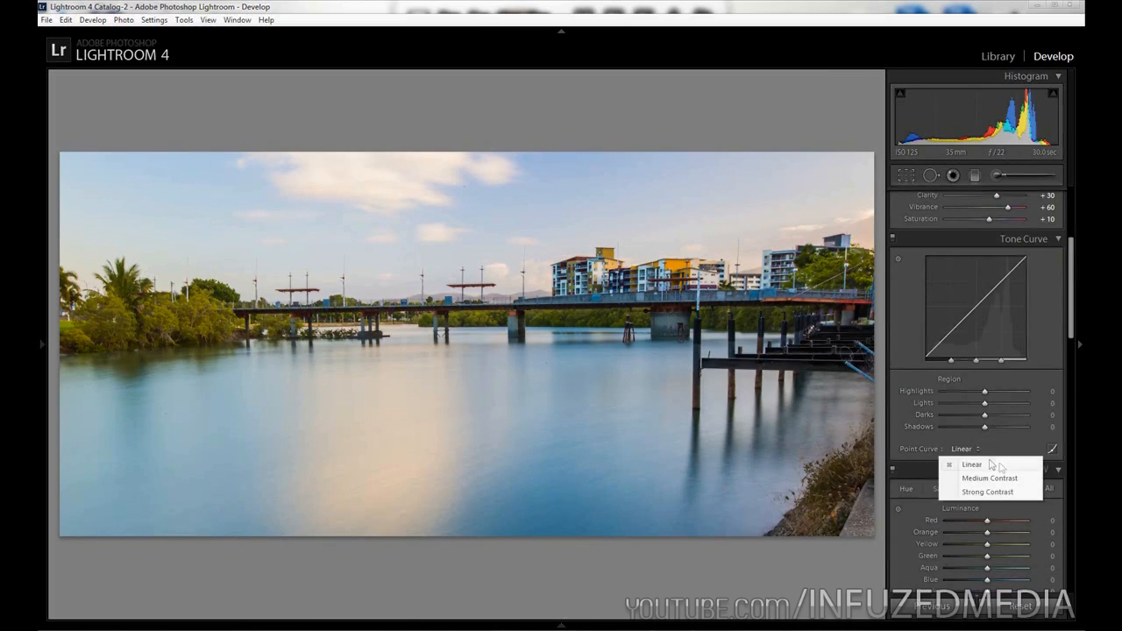
left_click(991, 478)
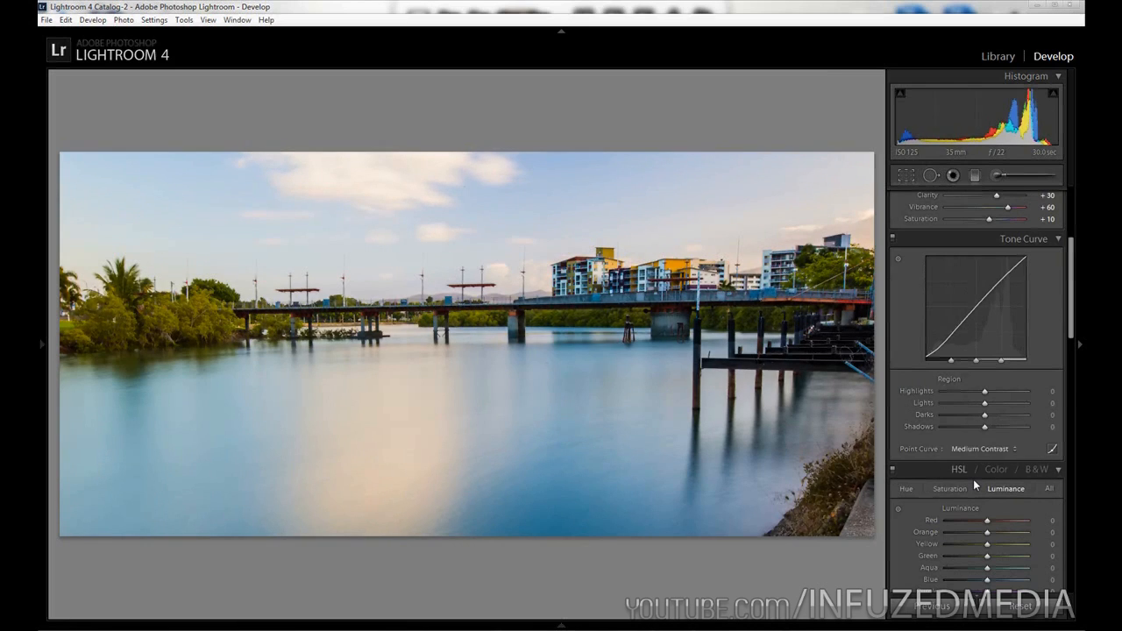
left_click_drag(985, 427, 985, 427)
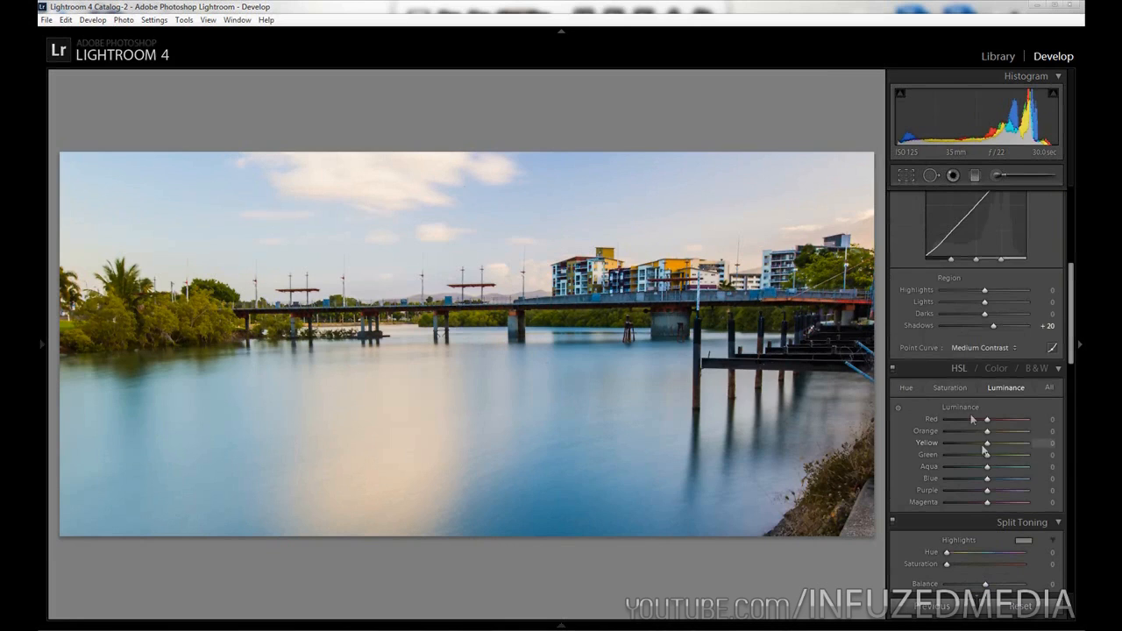
In Detail, set sharpening Amount 70 and Radius 1.5, adjusting Detail
scroll("down", 3)
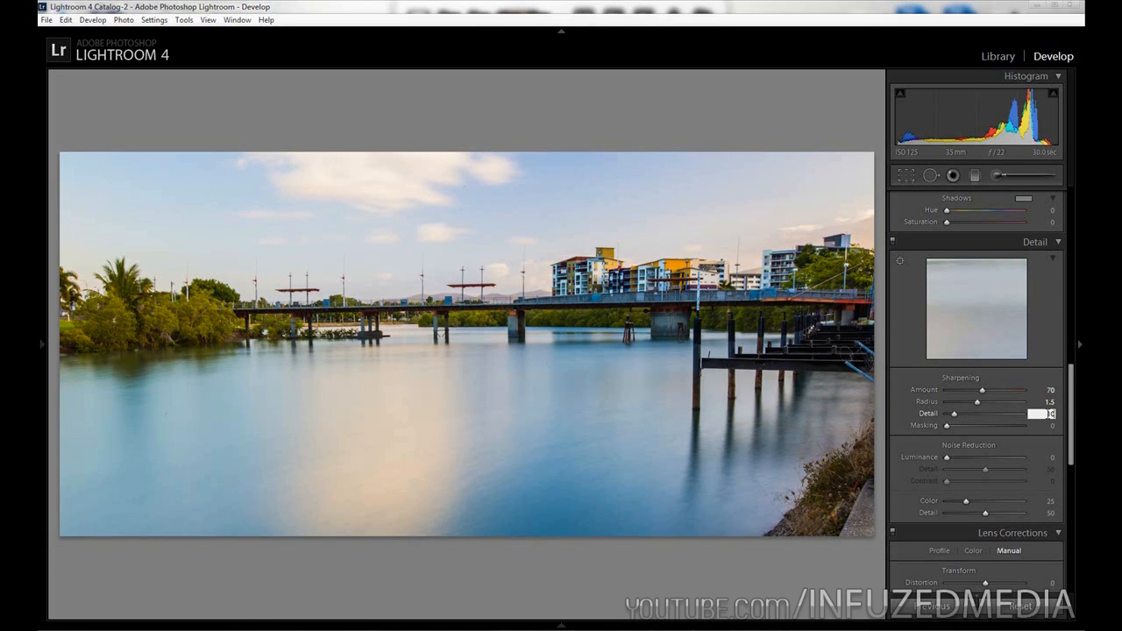
left_click_drag(947, 426, 972, 425)
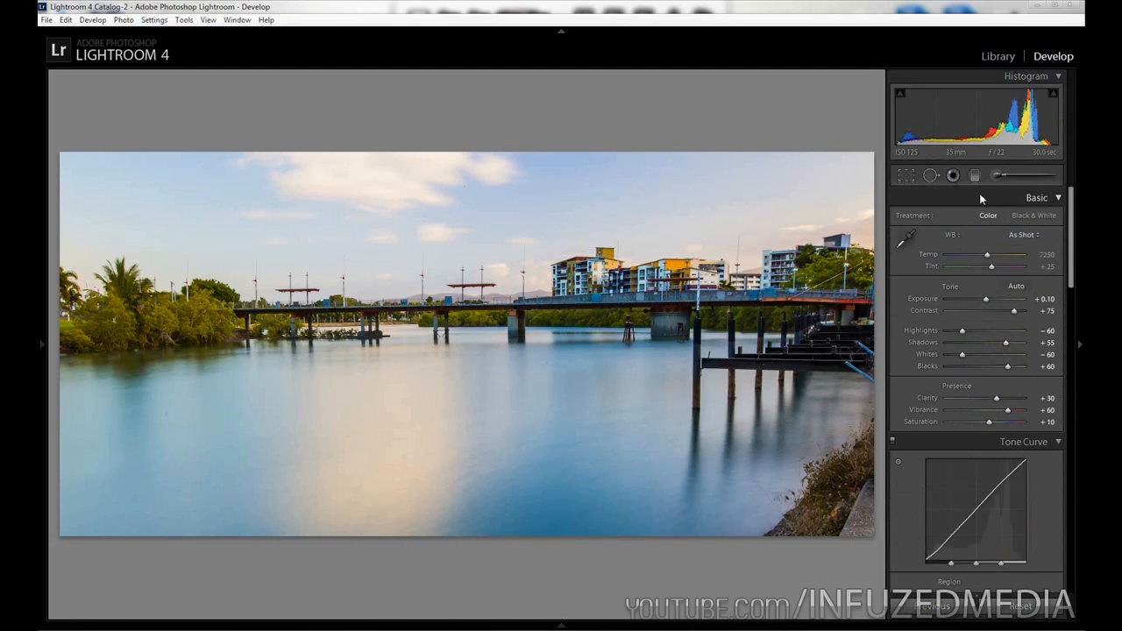
Start a Graduated Filter and zero its effect settings to darken the sky from the top
left_click(975, 175)
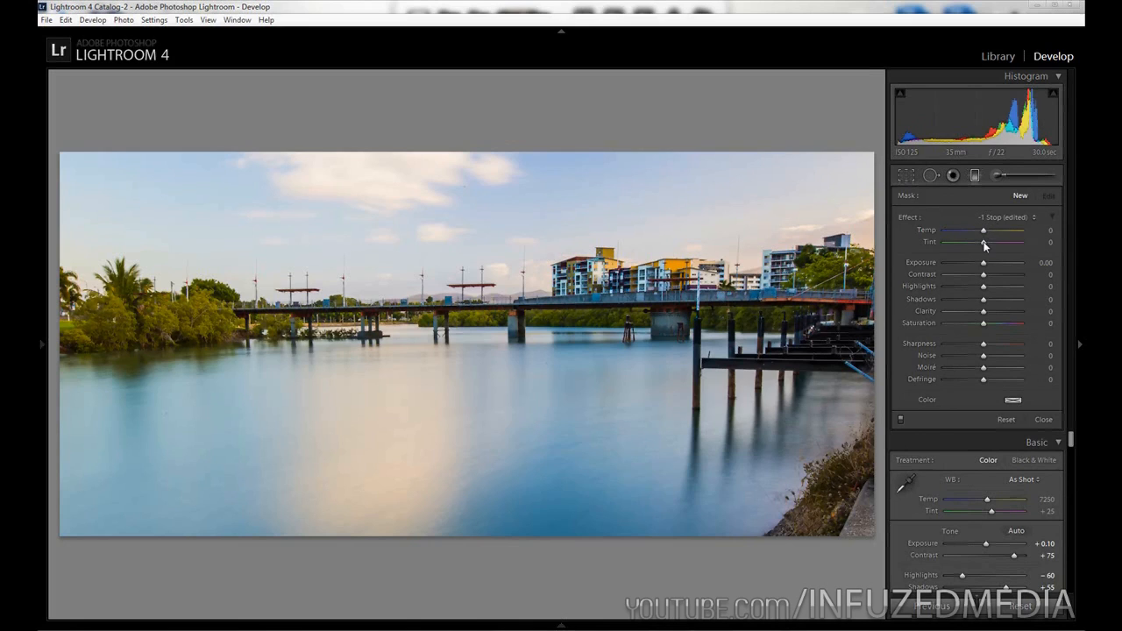
mouse_move(1014, 246)
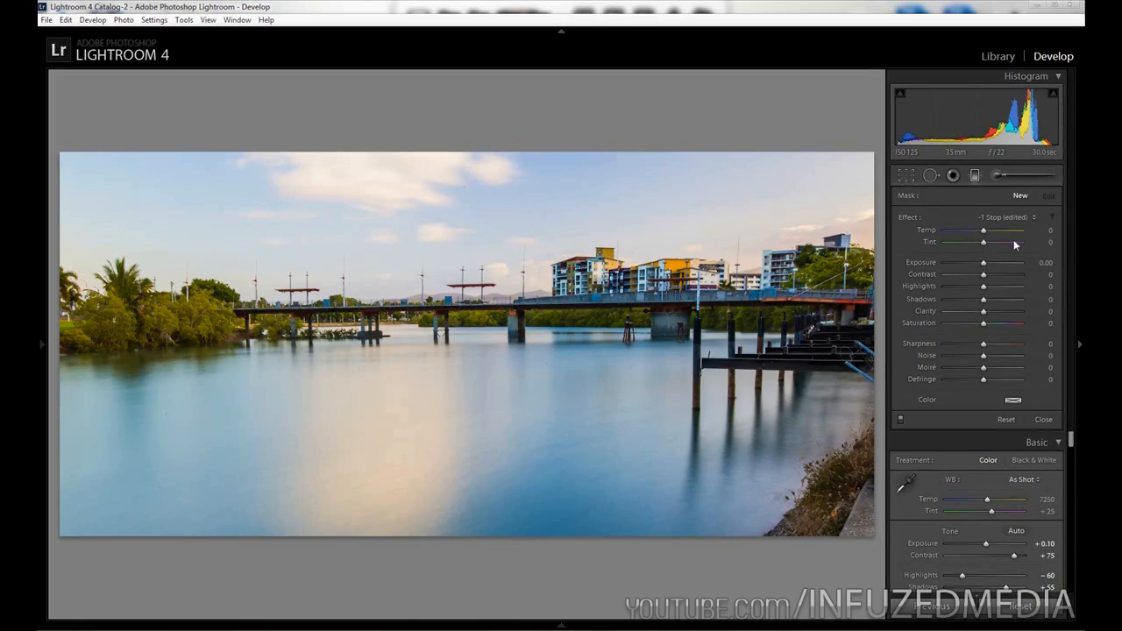
double_click(1043, 263)
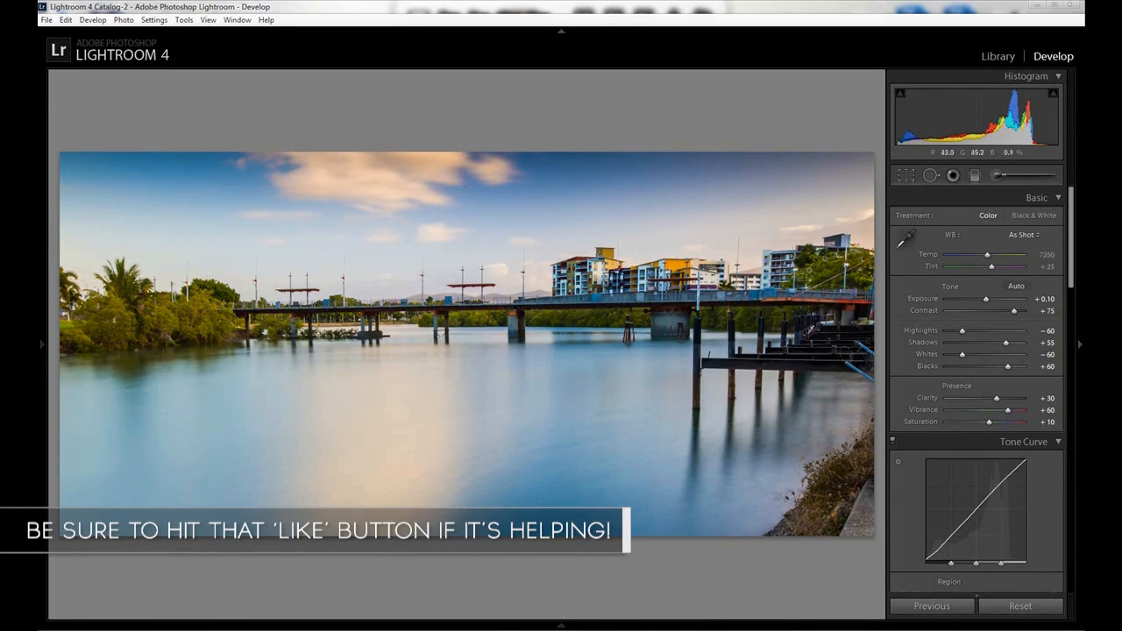
Begin a new Adjustment Brush for the sky: Temp -10, Exposure -0.40, Contrast 40, Highlights 30, Clarity 30
left_click(997, 176)
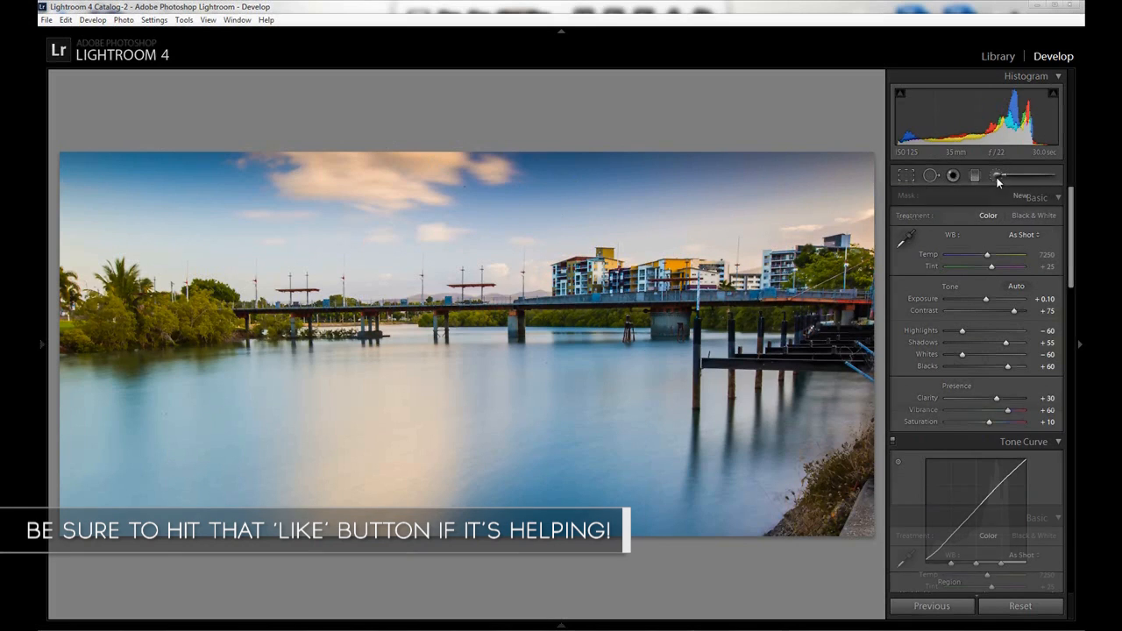
left_click(997, 174)
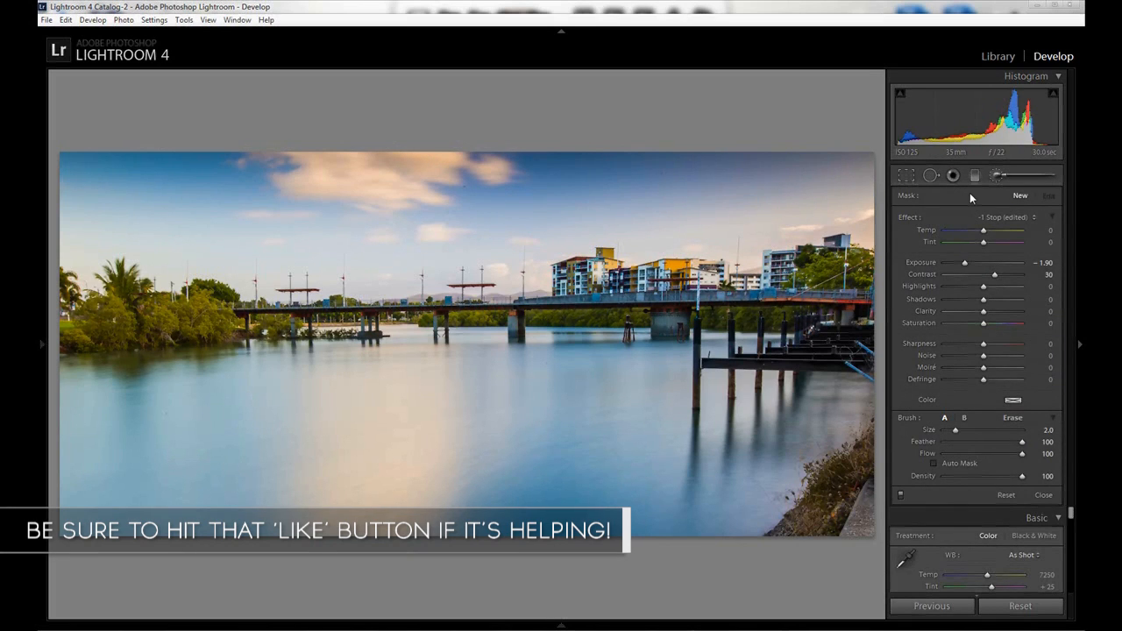
left_click(905, 217)
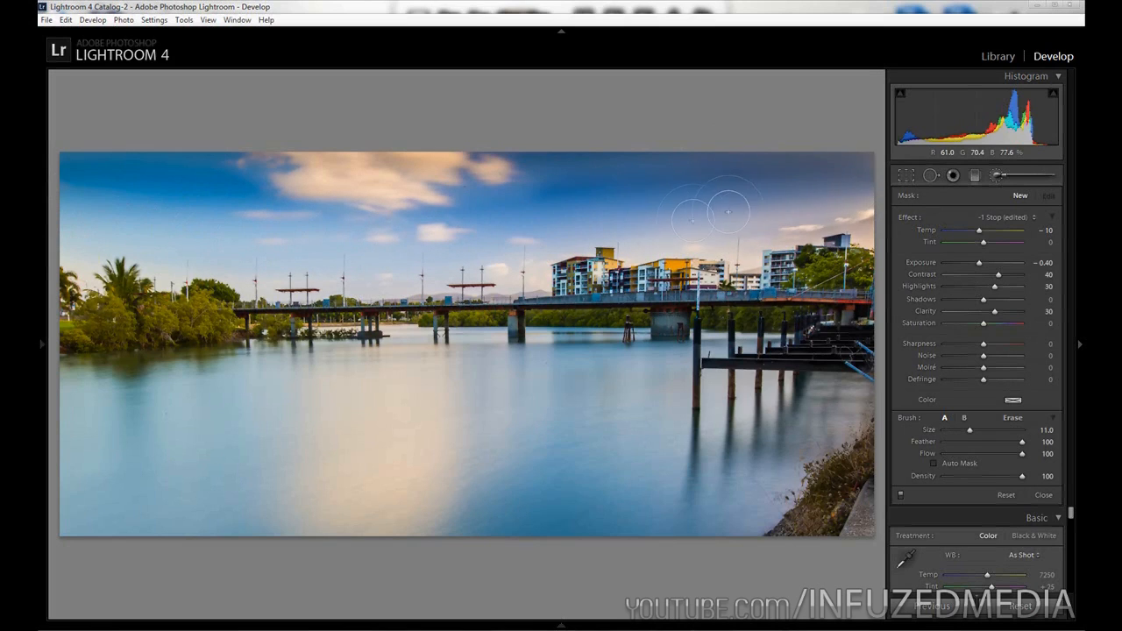
mouse_move(380, 162)
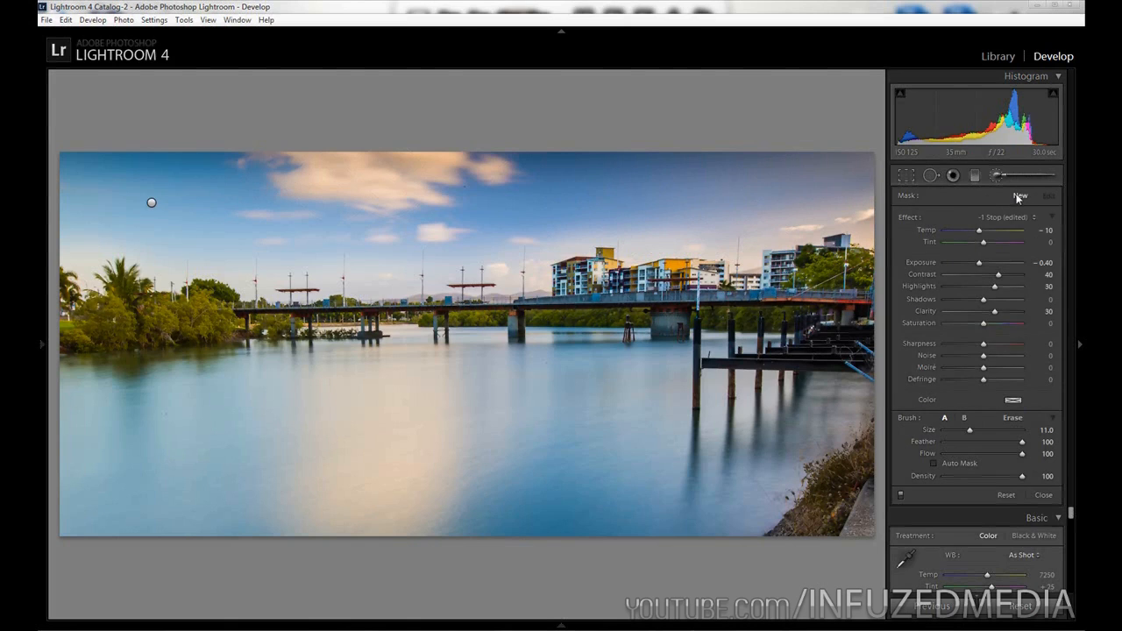
left_click(908, 217)
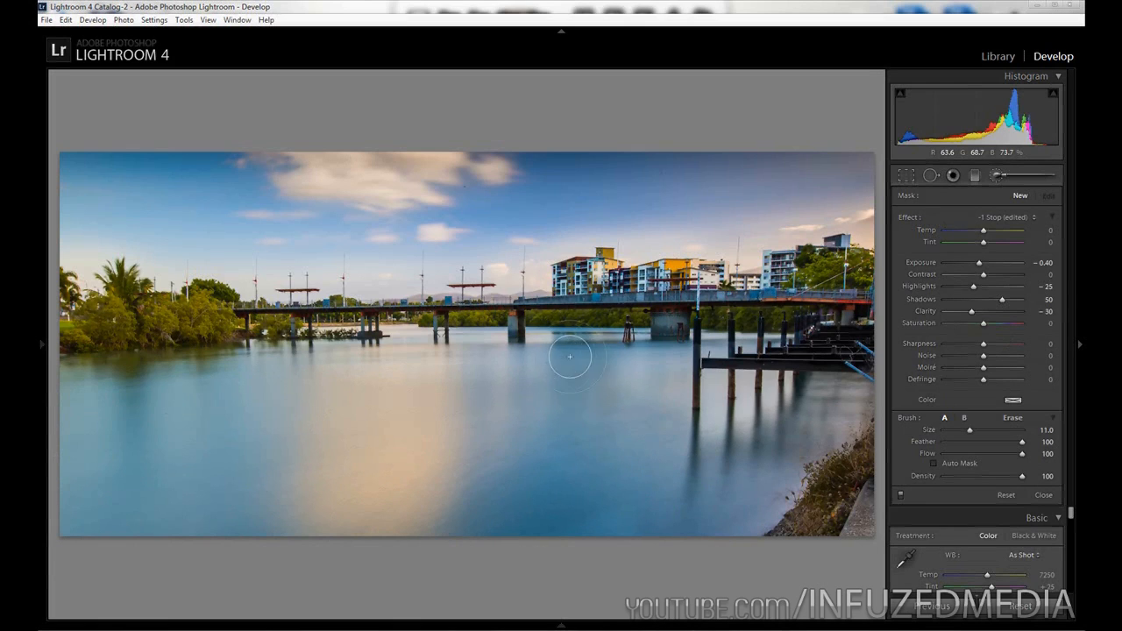
mouse_move(305, 415)
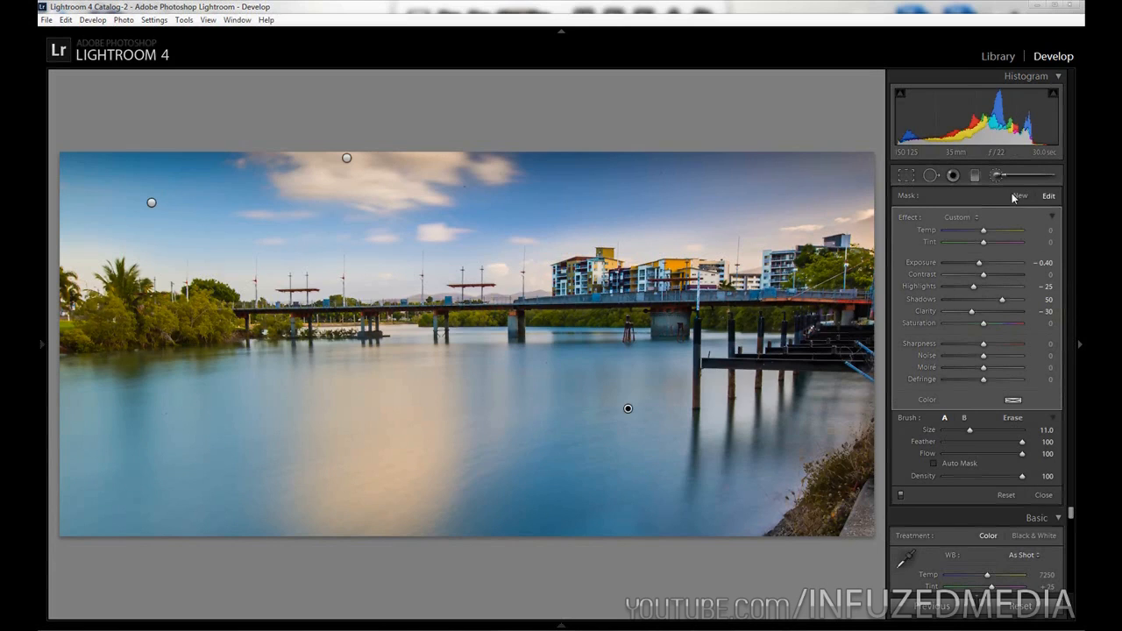
mouse_move(1016, 198)
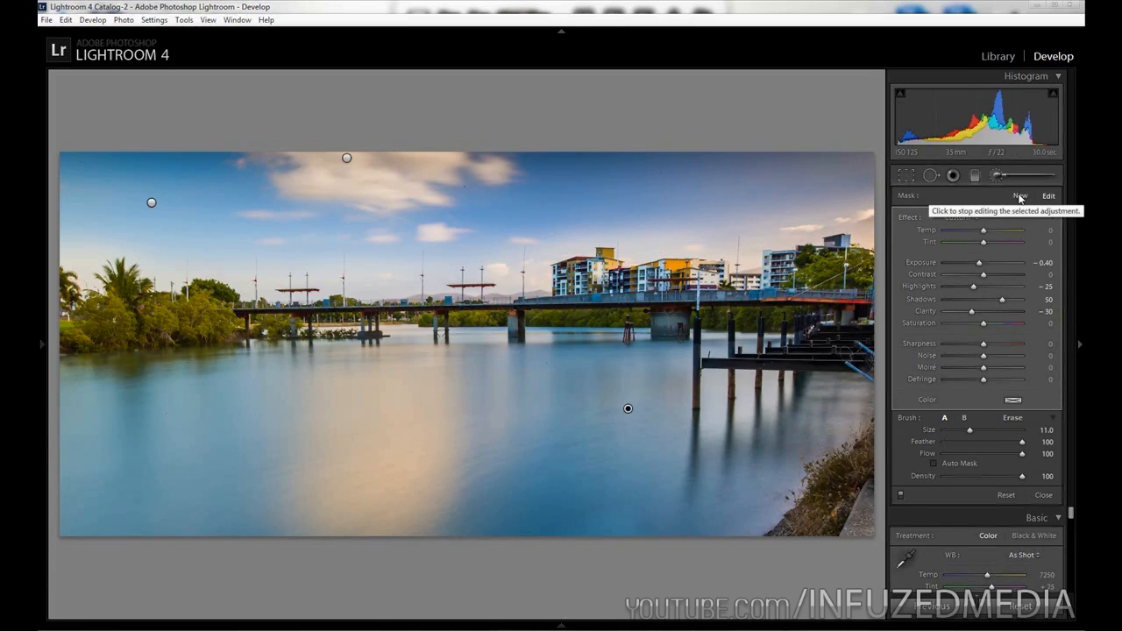
Paint a new pillar brush with Temp 35, Contrast 40, Clarity 30, Saturation 20, size 6
left_click(1020, 196)
type("35")
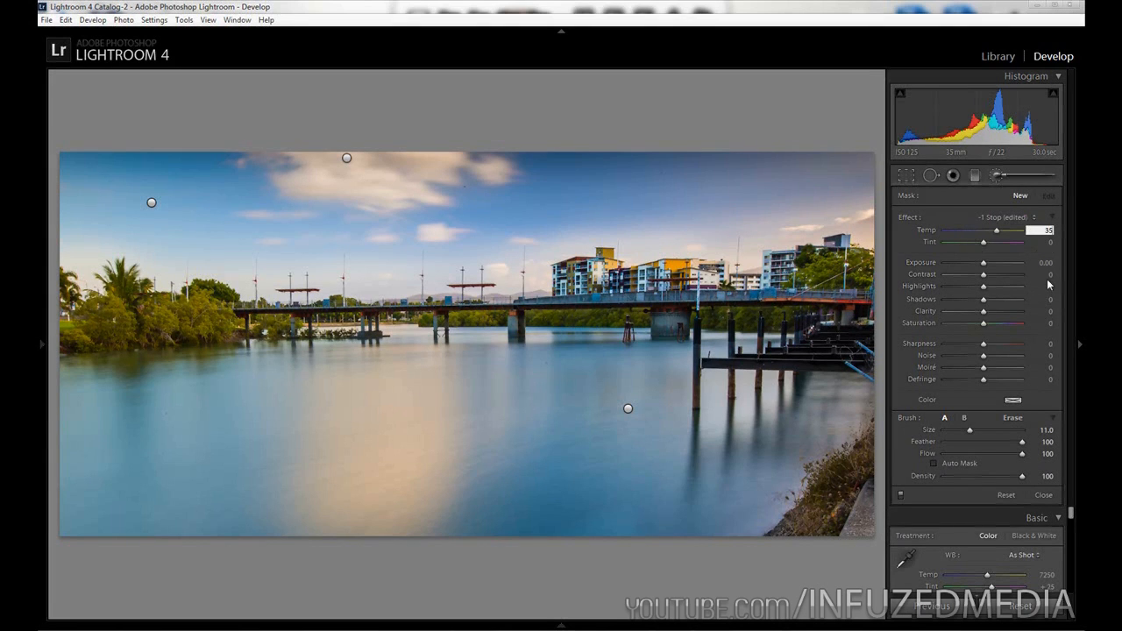
left_click_drag(983, 274, 998, 275)
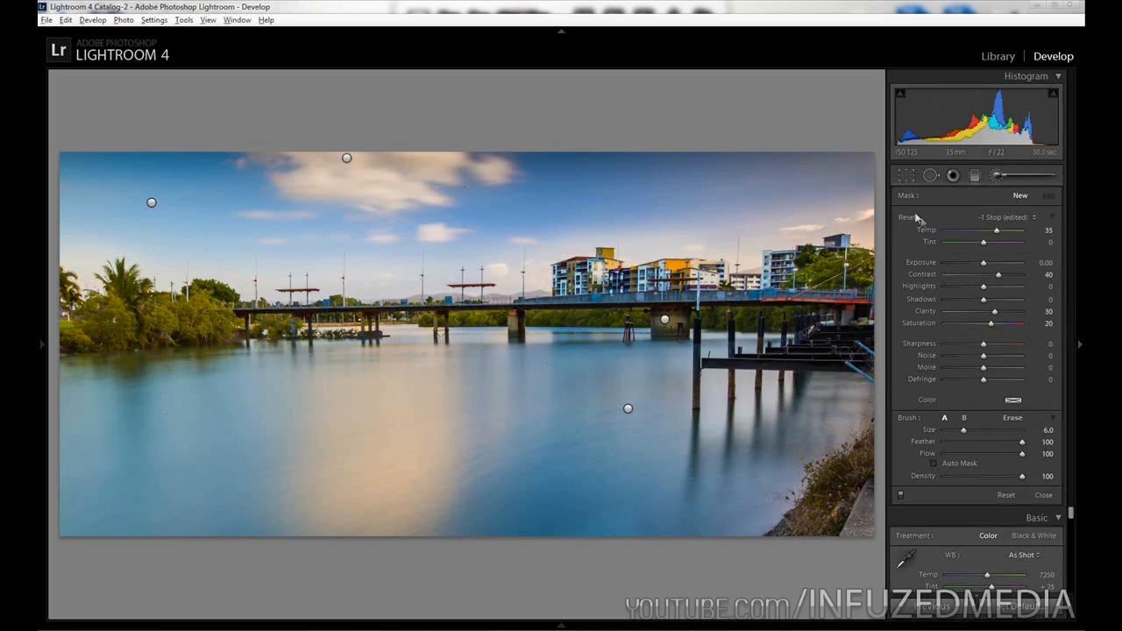
right_click(1044, 263)
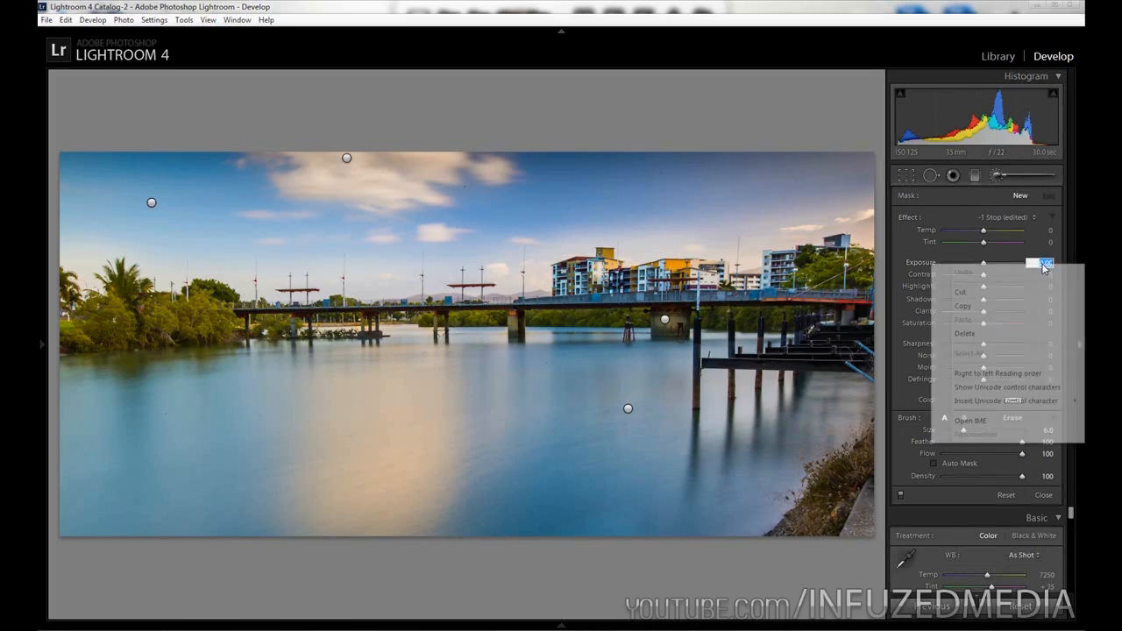